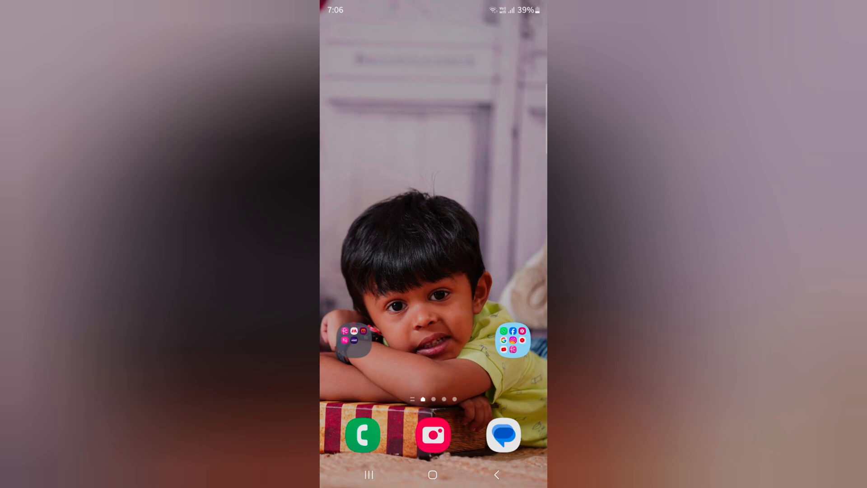
Open the Settings app from the second page of the app drawer
scroll(up, 3)
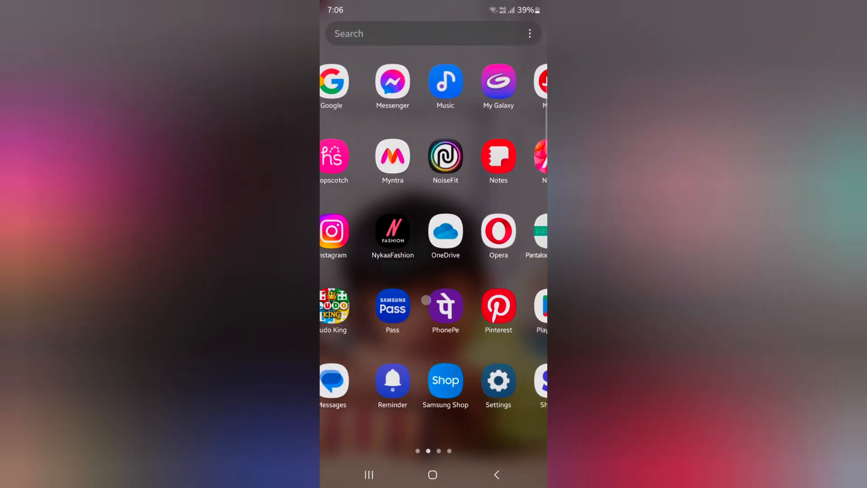
scroll(left, 3)
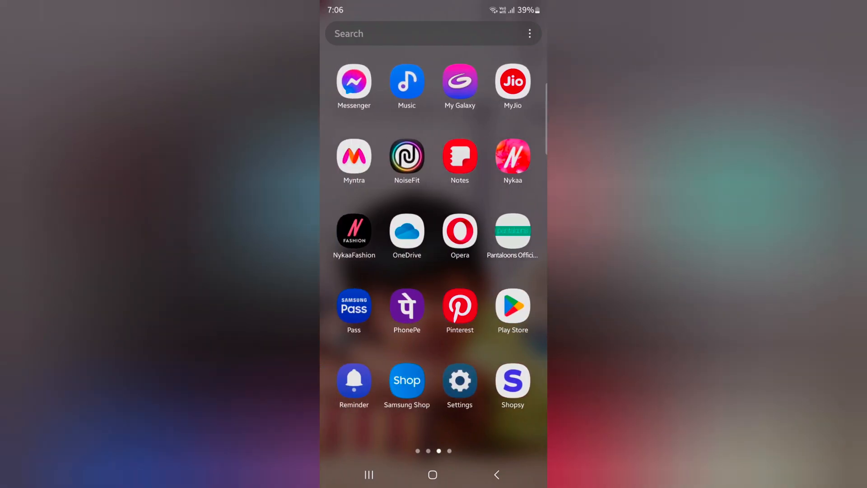
click(460, 382)
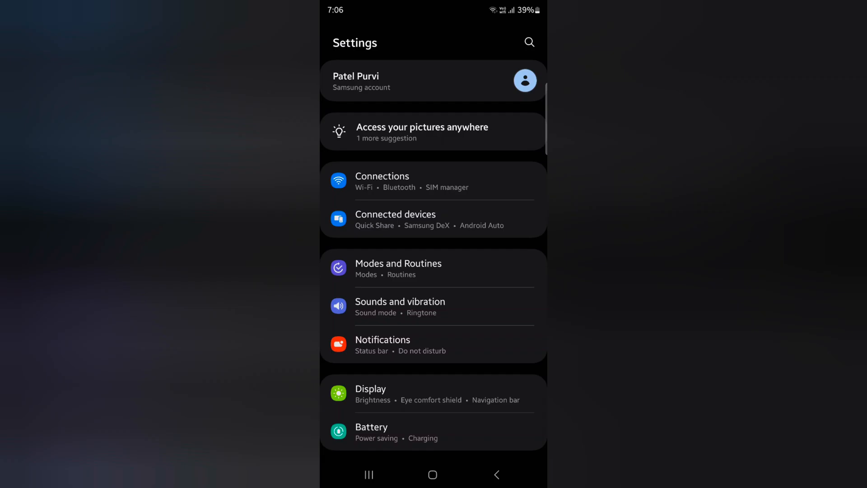
Scroll through the Settings main menu to capture it as a long scrolling screenshot
scroll(down, 3)
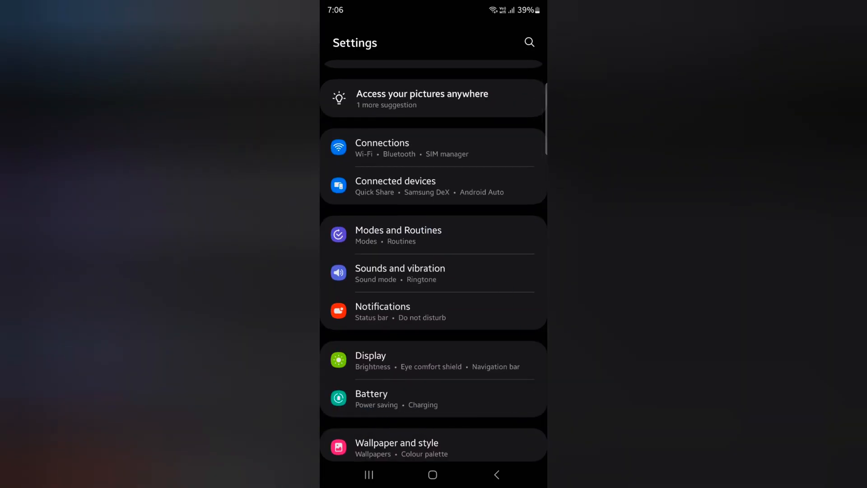
scroll(down, 3)
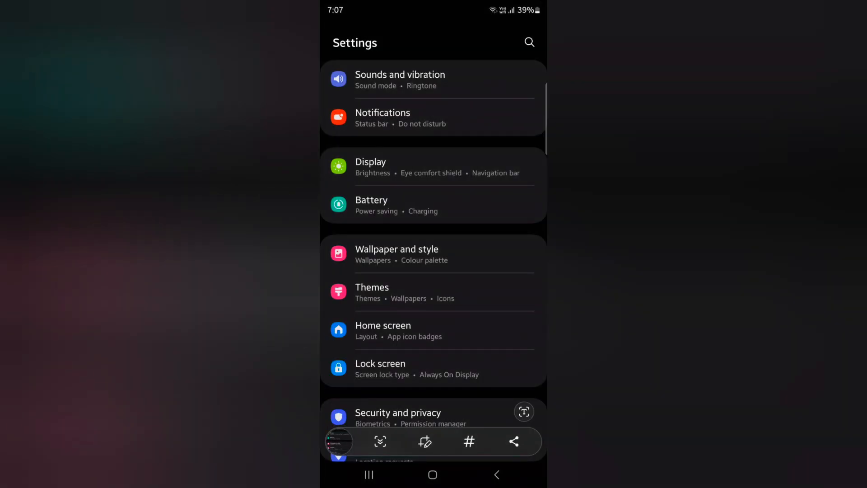
scroll(down, 3)
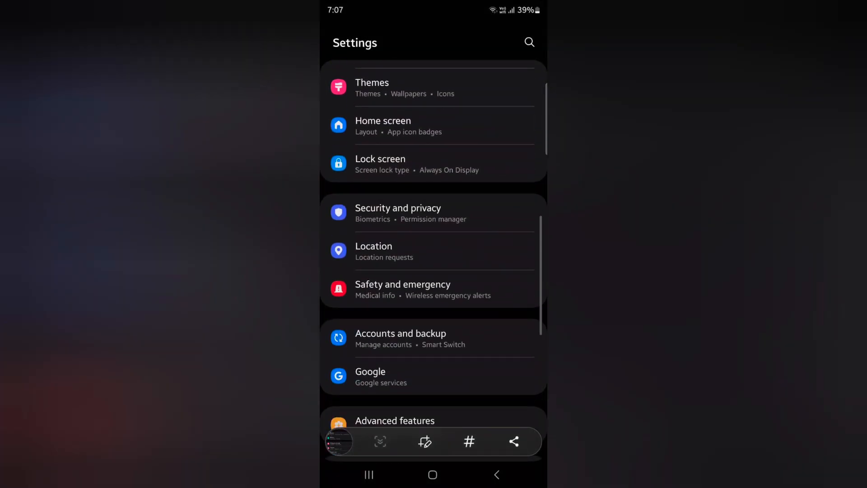
scroll(down, 3)
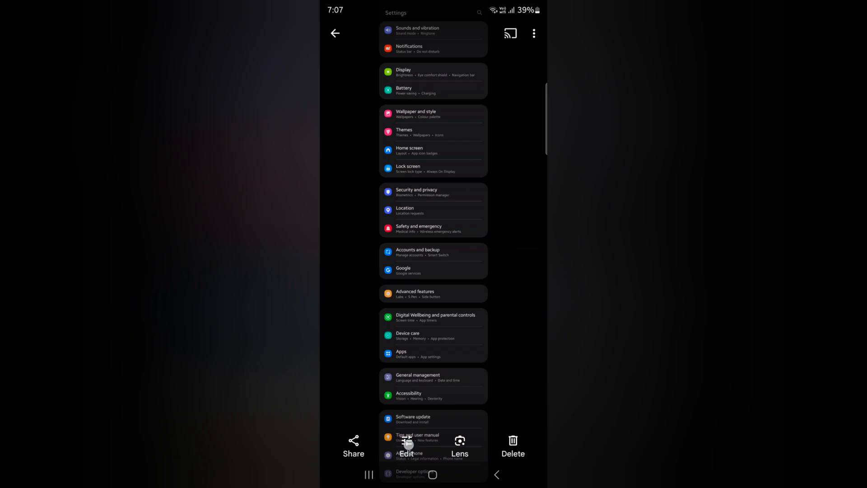
Edit the screenshot with Enhance and the Cool suggestion, then reach Crop
click(408, 454)
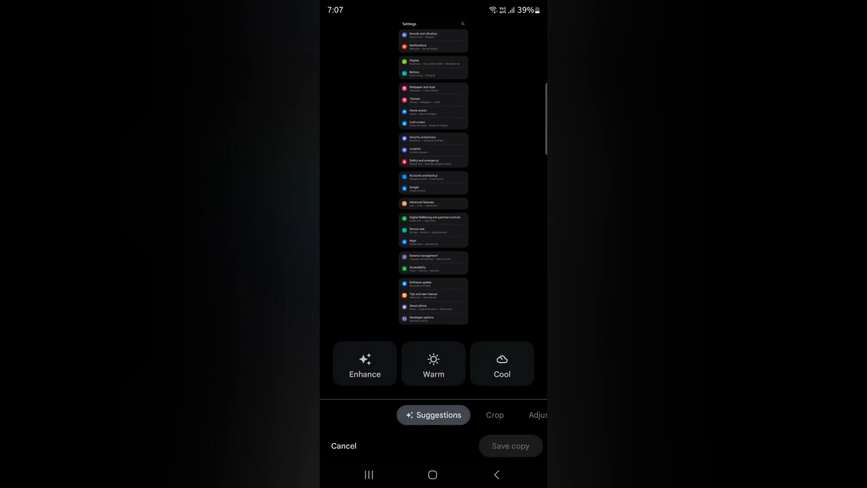
click(365, 363)
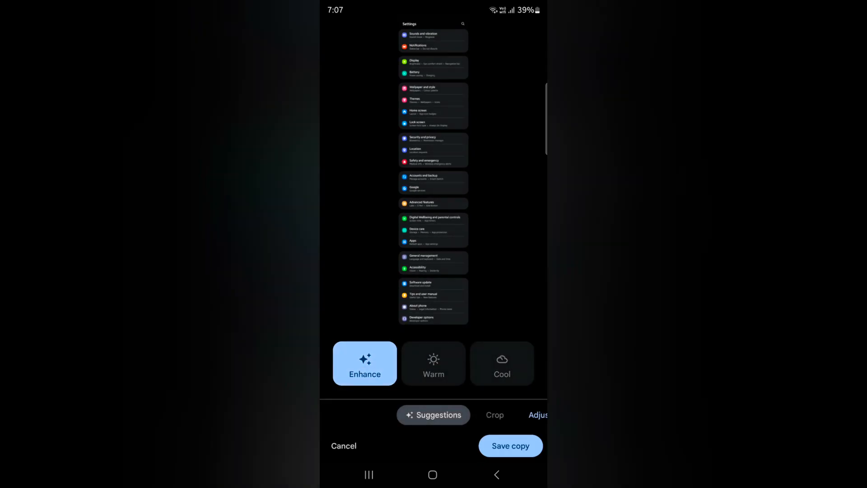
click(501, 363)
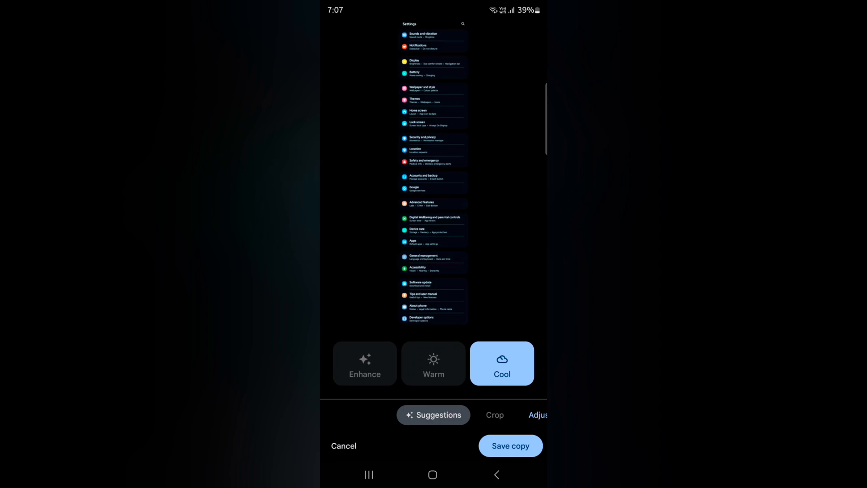
click(495, 414)
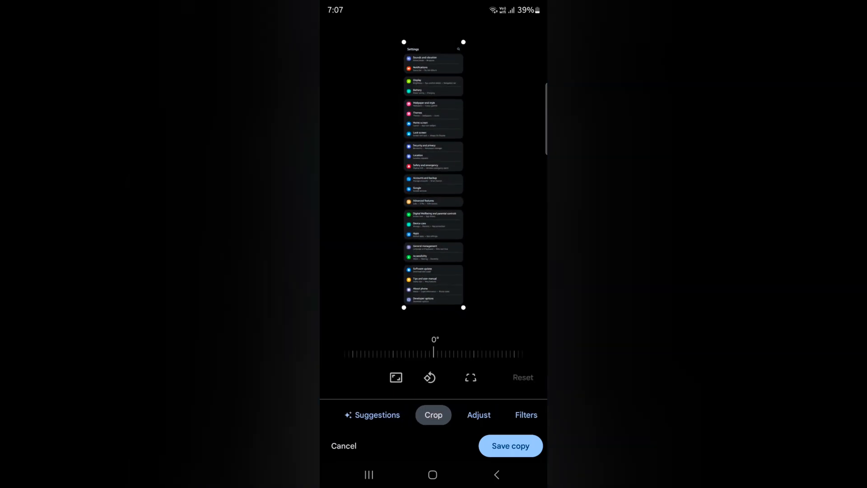
Drag a crop handle to trim the screenshot, then switch to Markup
drag(464, 308, 472, 174)
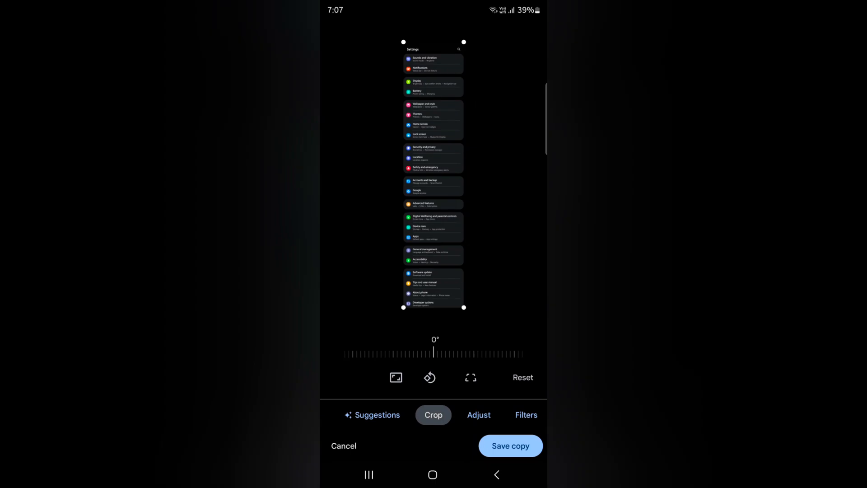
click(478, 415)
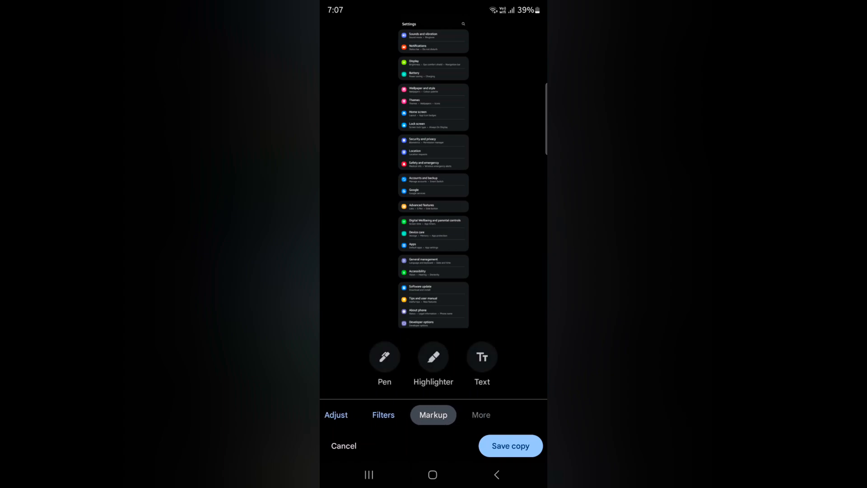
Add a 'BestusefuTips' text label, correcting typing mistakes along the way
click(481, 357)
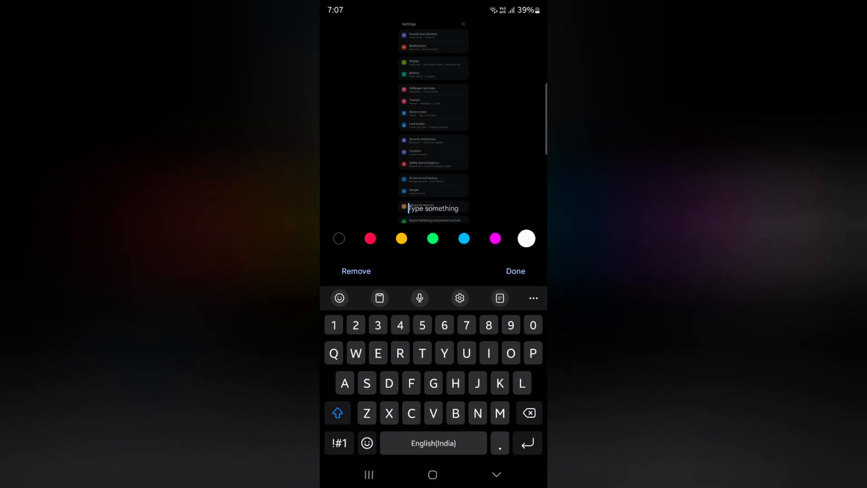
text(Bezt)
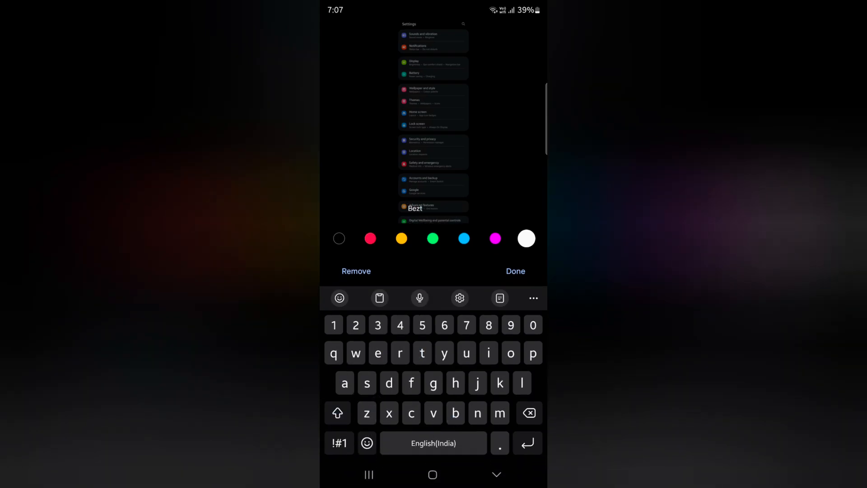
click(422, 353)
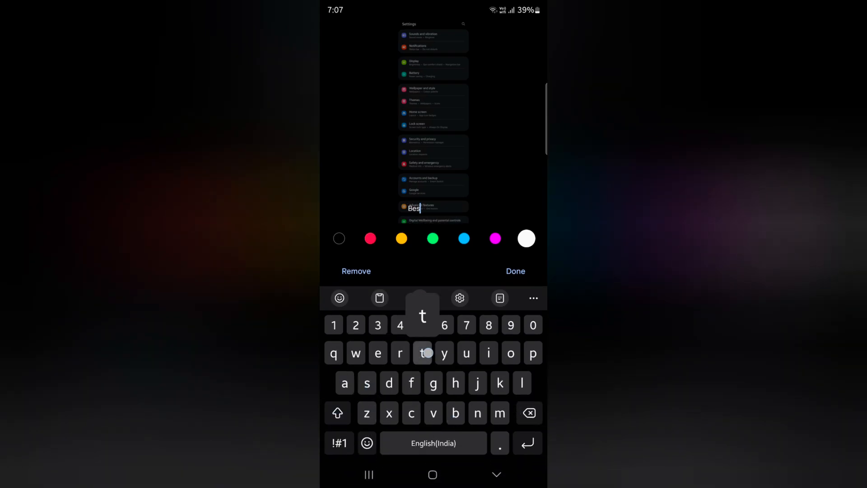
text(tuseful)
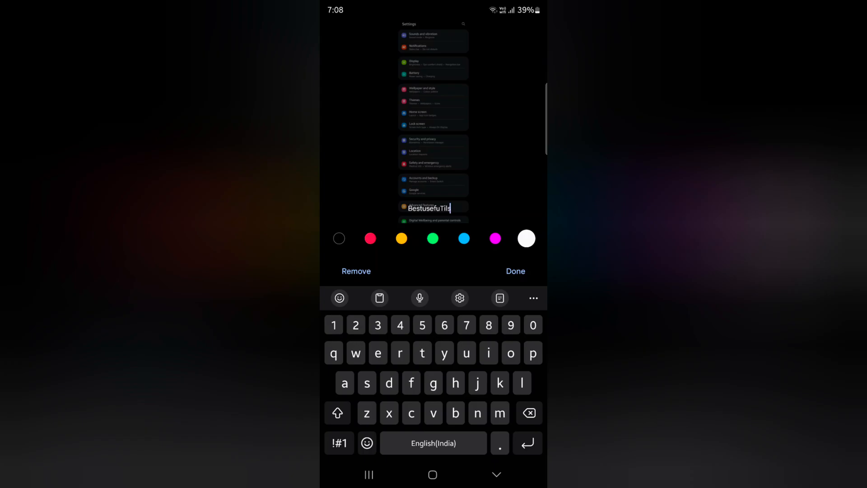
key(Backspace)
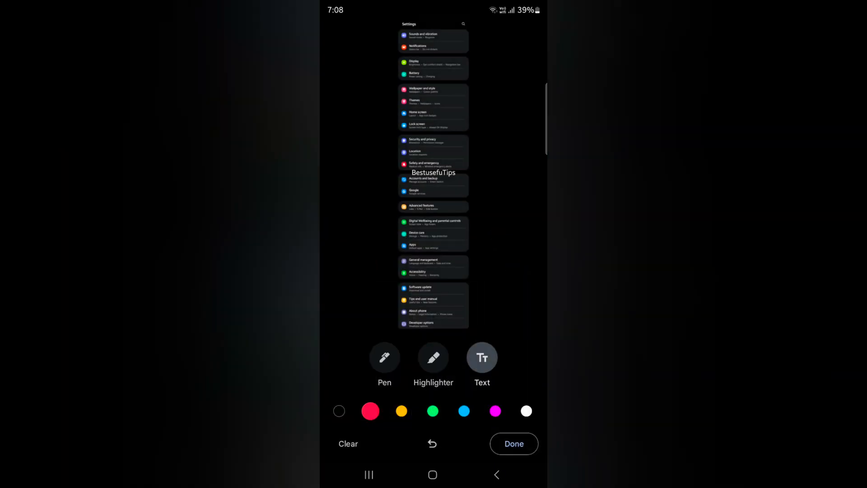
Colour the label blue, reposition it higher, and save the edited copy
scroll(down, 3)
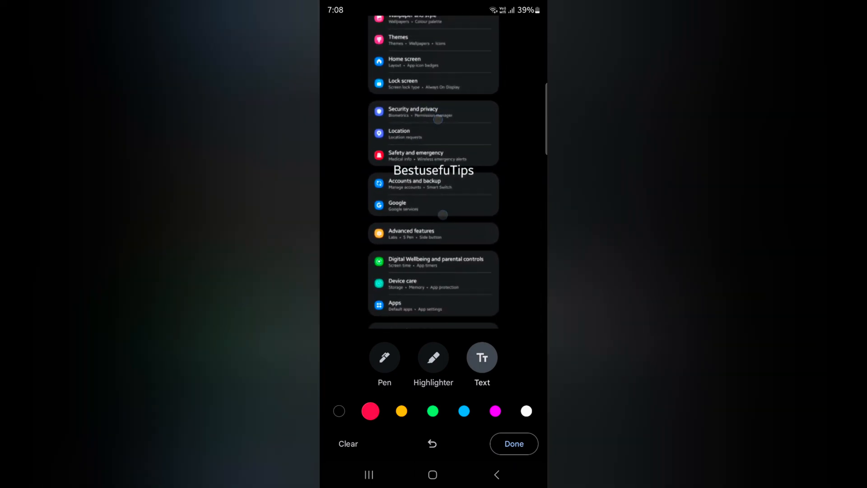
click(495, 411)
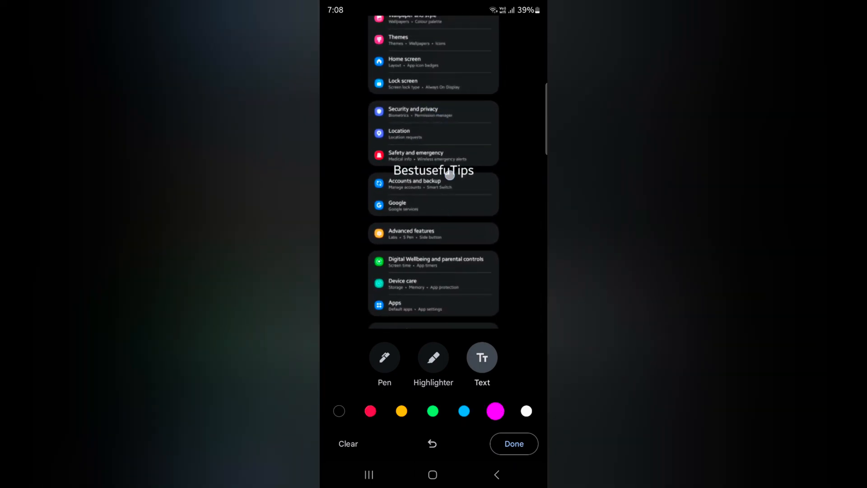
click(482, 357)
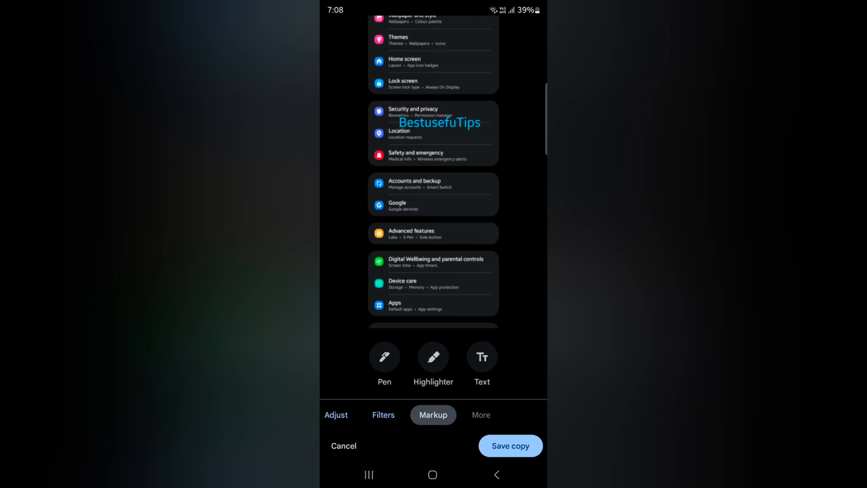
click(509, 445)
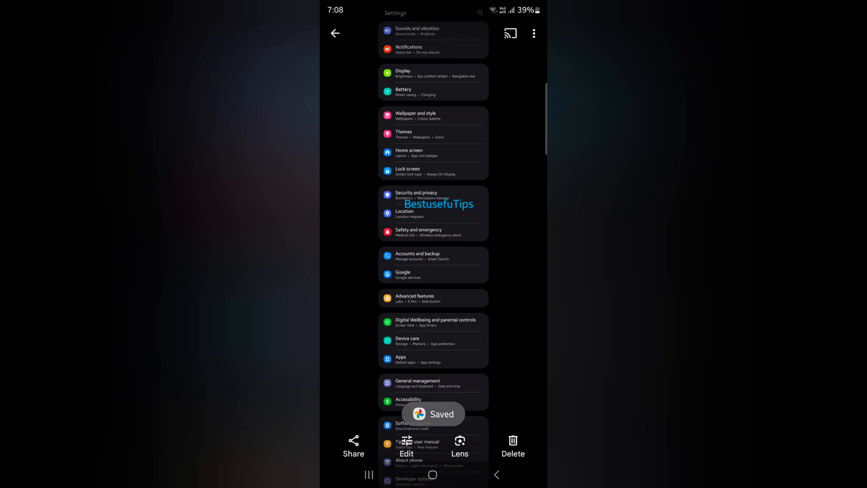
Delete the edited screenshot, confirming Move to bin and allowing permission
click(513, 441)
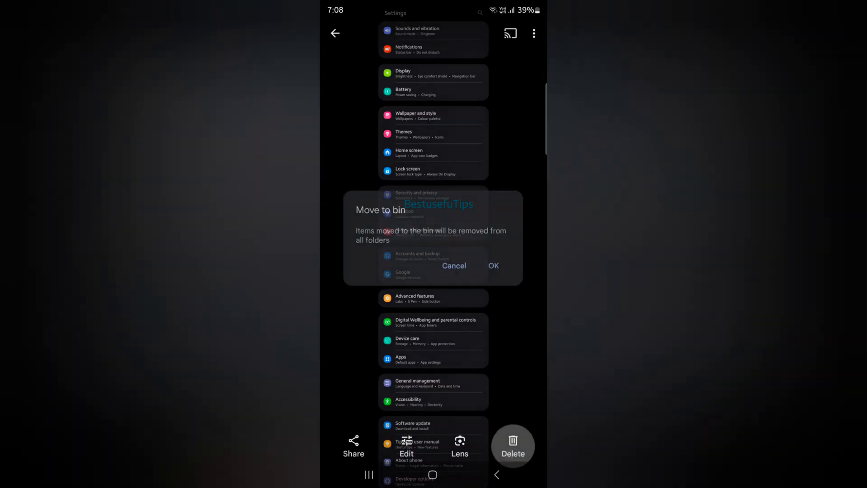
click(493, 266)
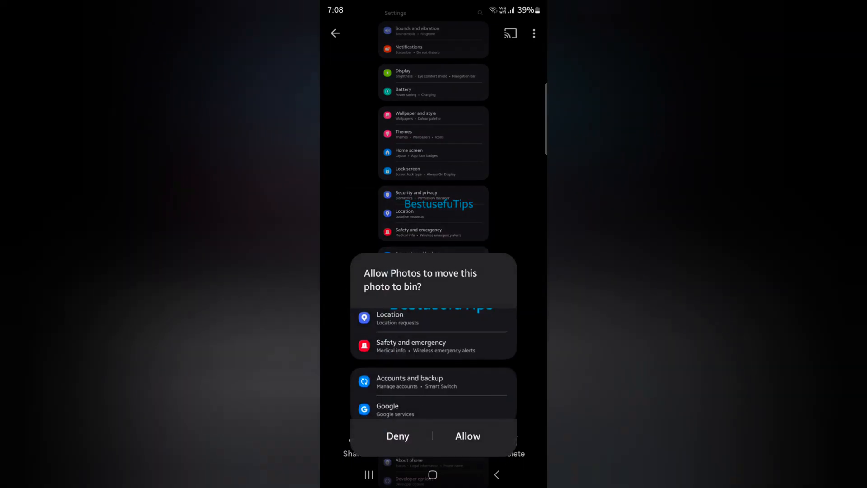
click(468, 435)
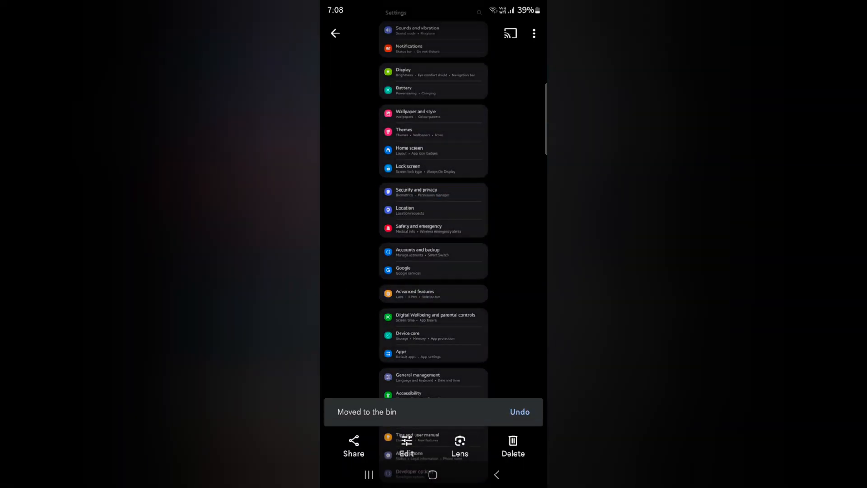